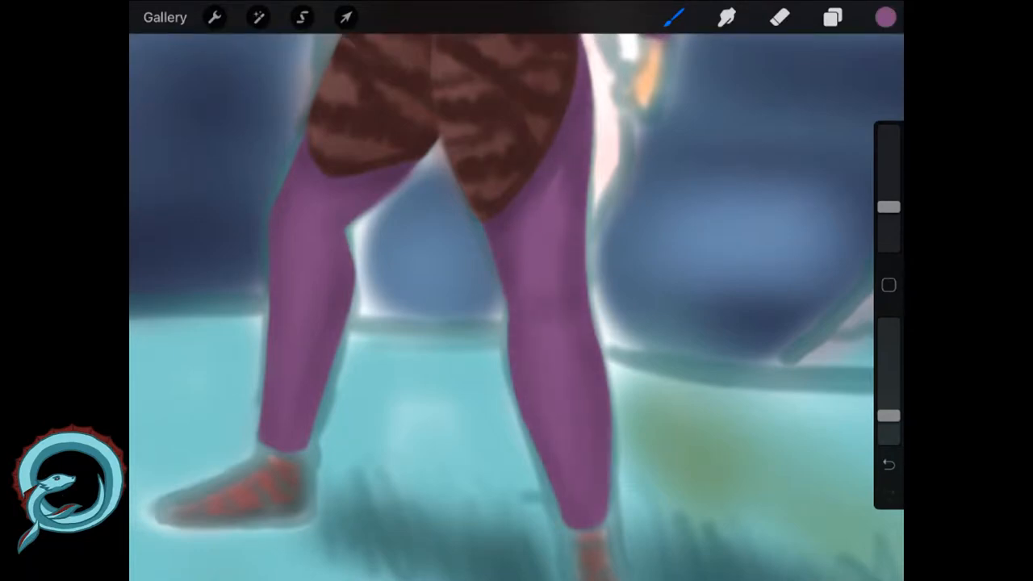
# Add a new layer below the suit and brush pale pink skin along both torso sides.
pyautogui.click(834, 17)
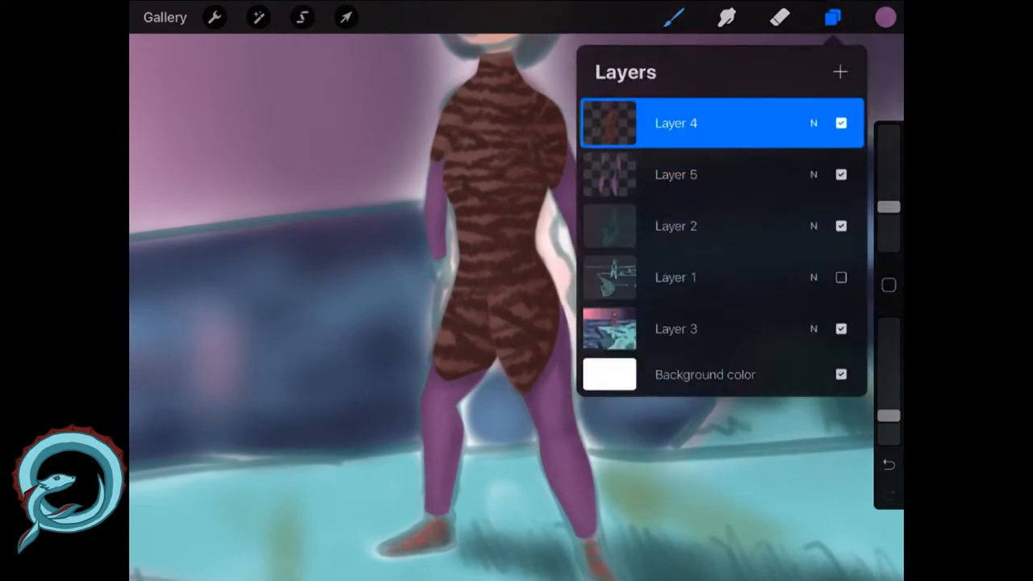
pyautogui.click(833, 17)
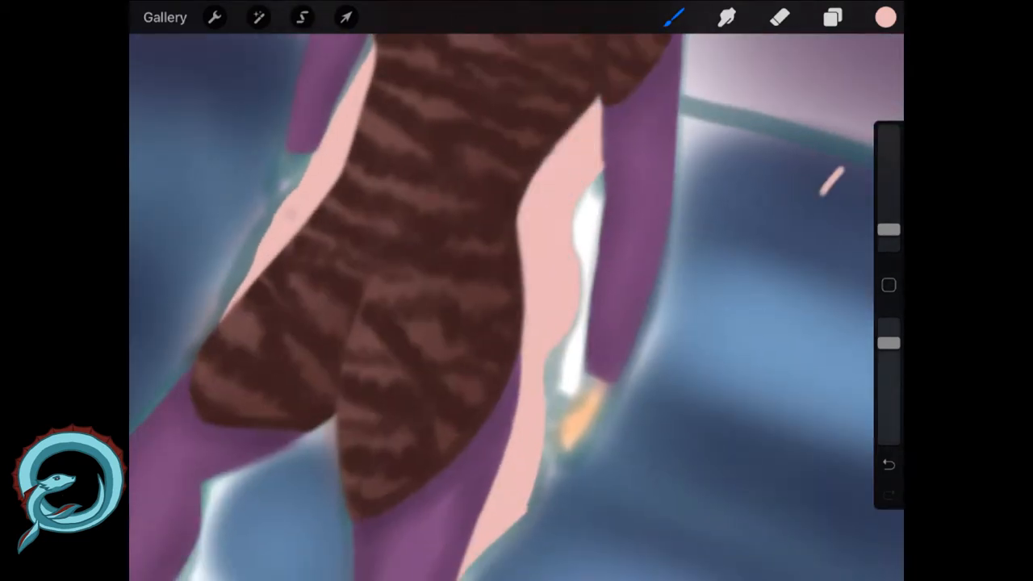
# Erase stray edges of the skin strips, then paint the hands orange-tan.
pyautogui.click(833, 17)
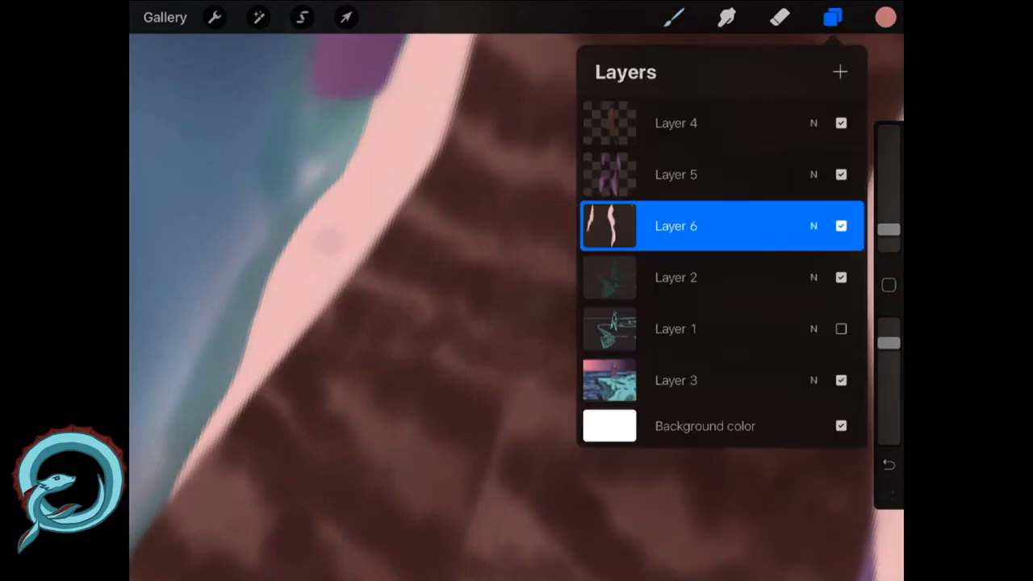
pyautogui.click(834, 17)
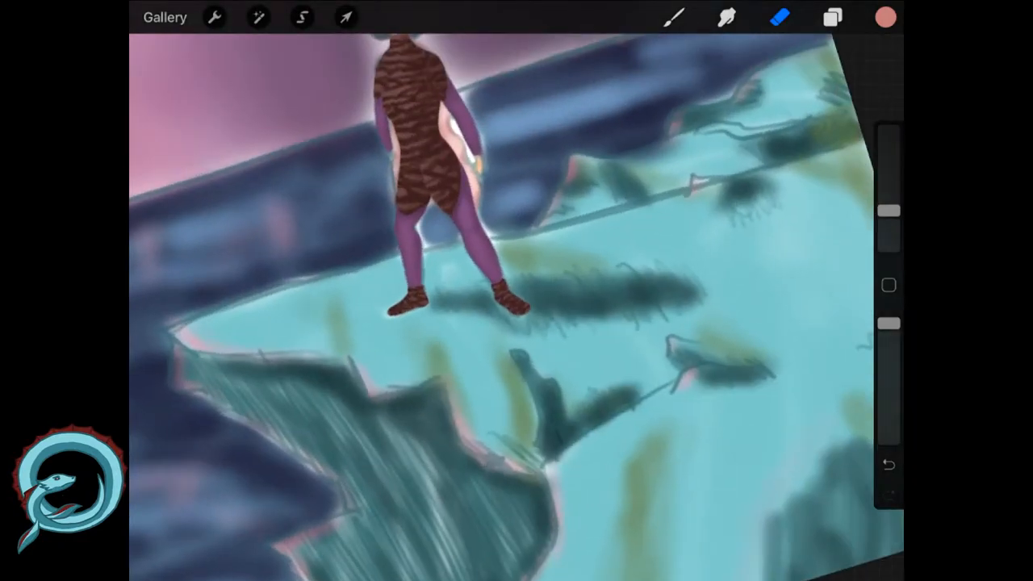
pyautogui.click(832, 17)
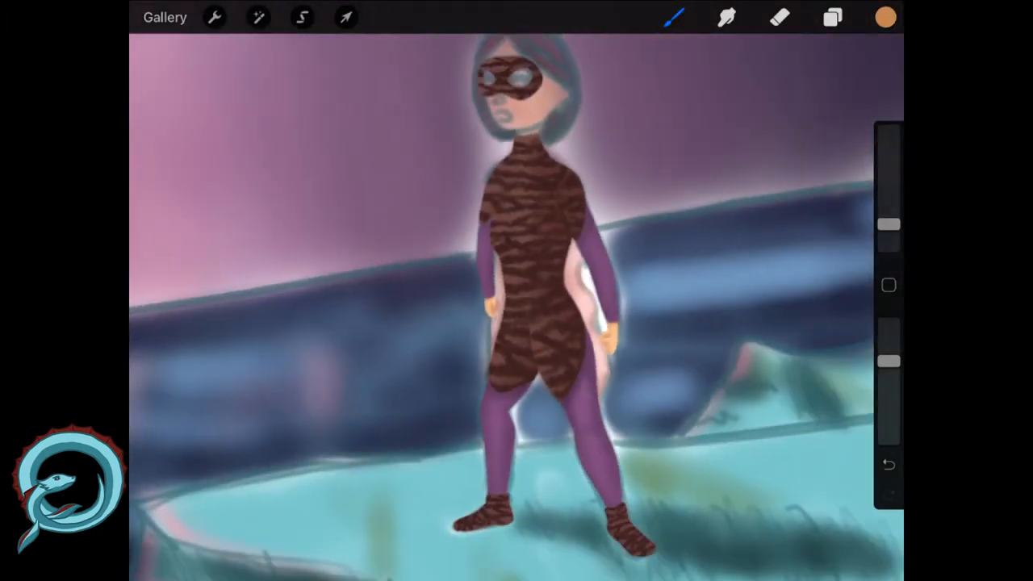
# On Layer 7, brush peach over the face and paint a darker shaded ear.
pyautogui.click(832, 17)
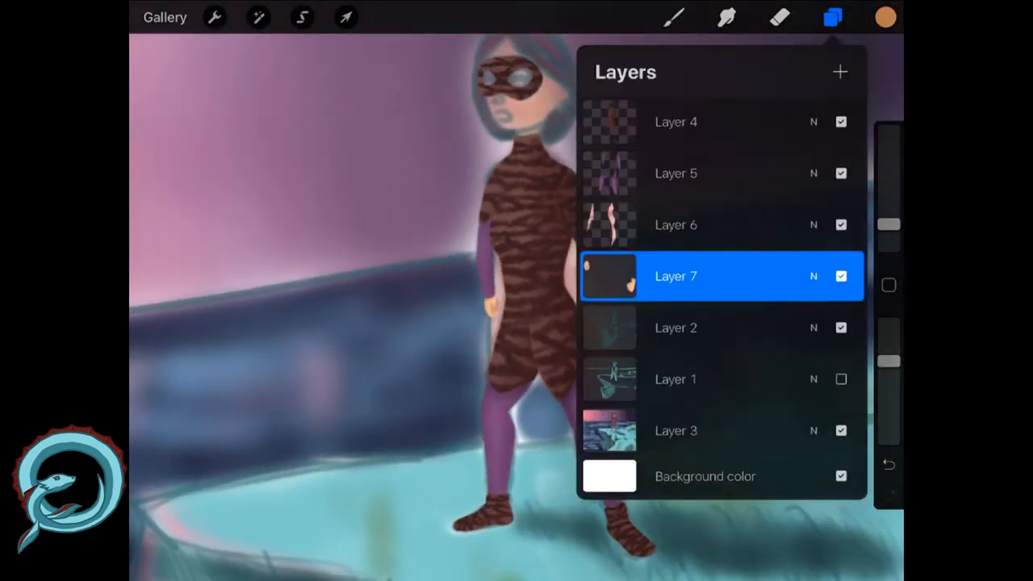
pyautogui.click(346, 17)
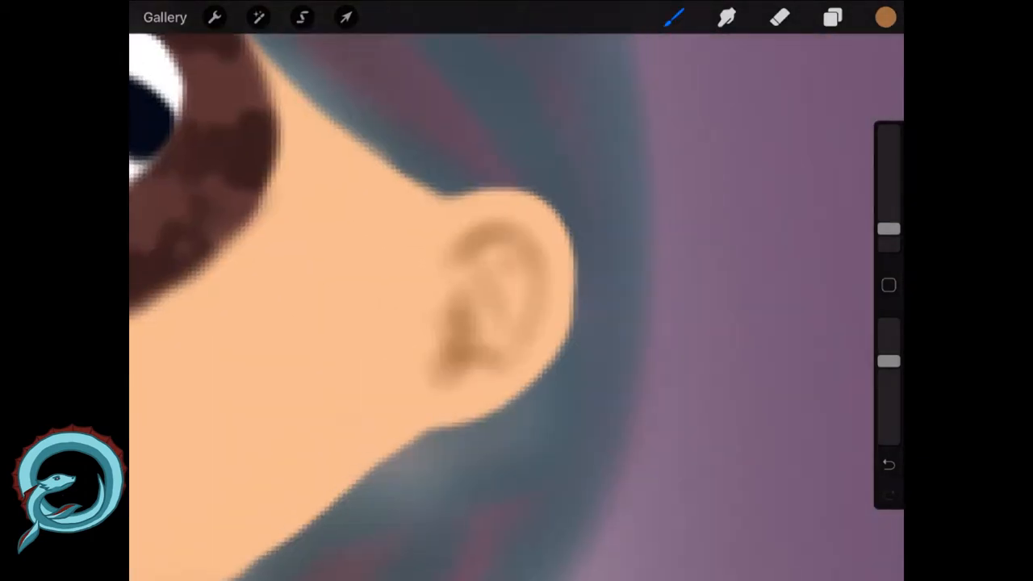
# Paint the brown patterned mask, eyes and rose lips, then zoom out to the whole scene.
pyautogui.click(302, 17)
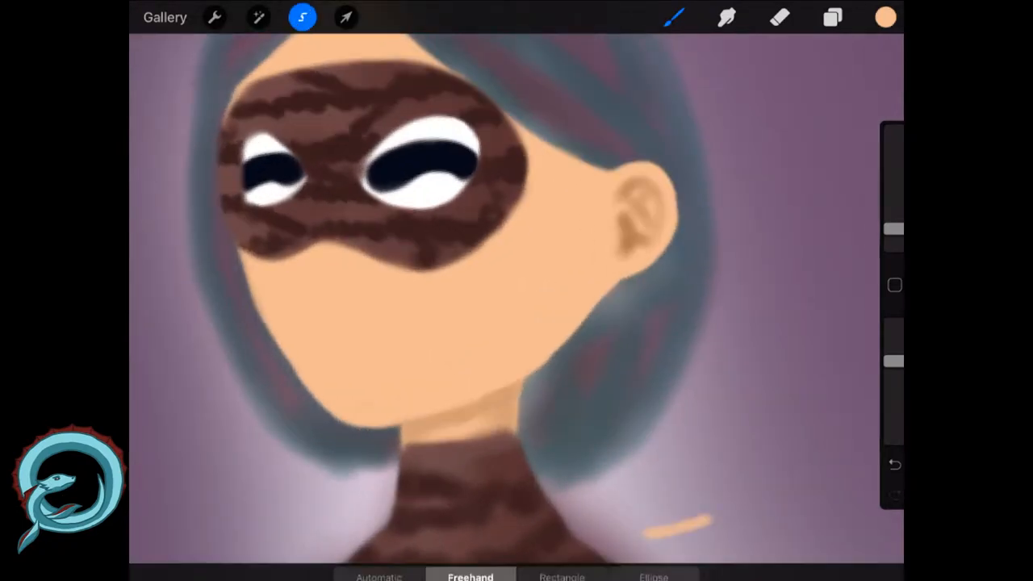
pyautogui.click(345, 17)
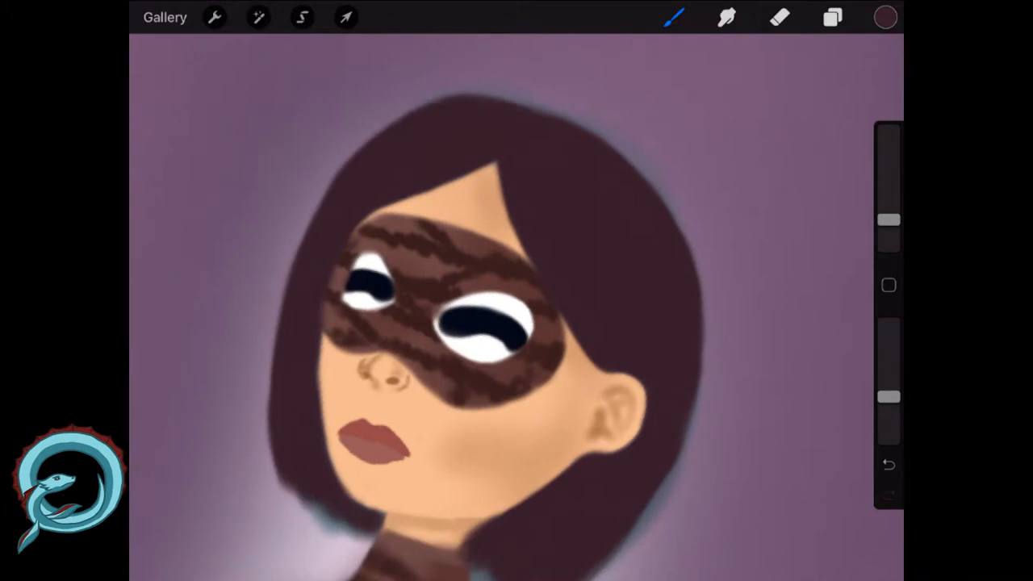
pyautogui.click(885, 17)
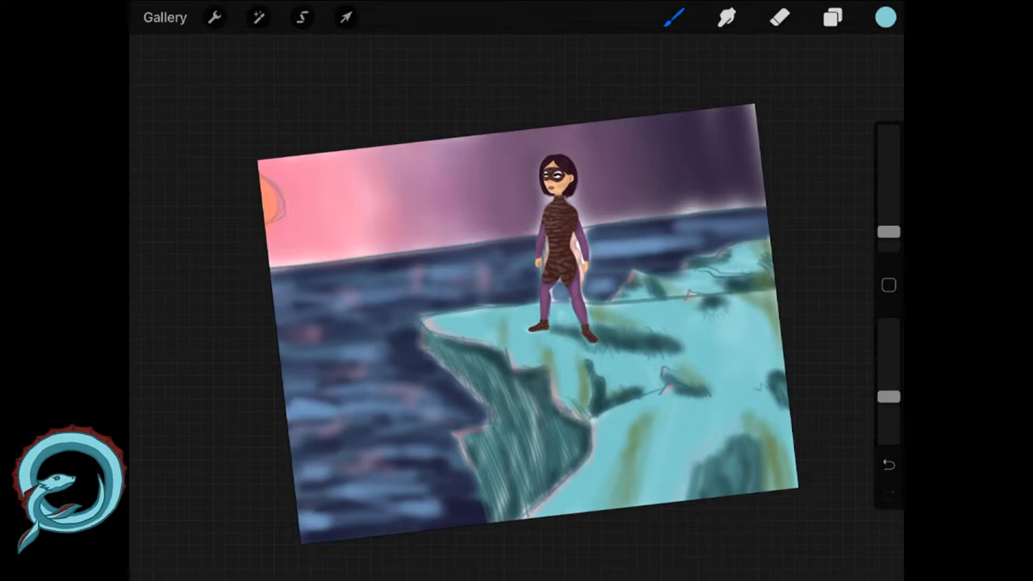
# Brush olive-green grass patches onto the zoomed-in turquoise cliff top.
pyautogui.click(833, 17)
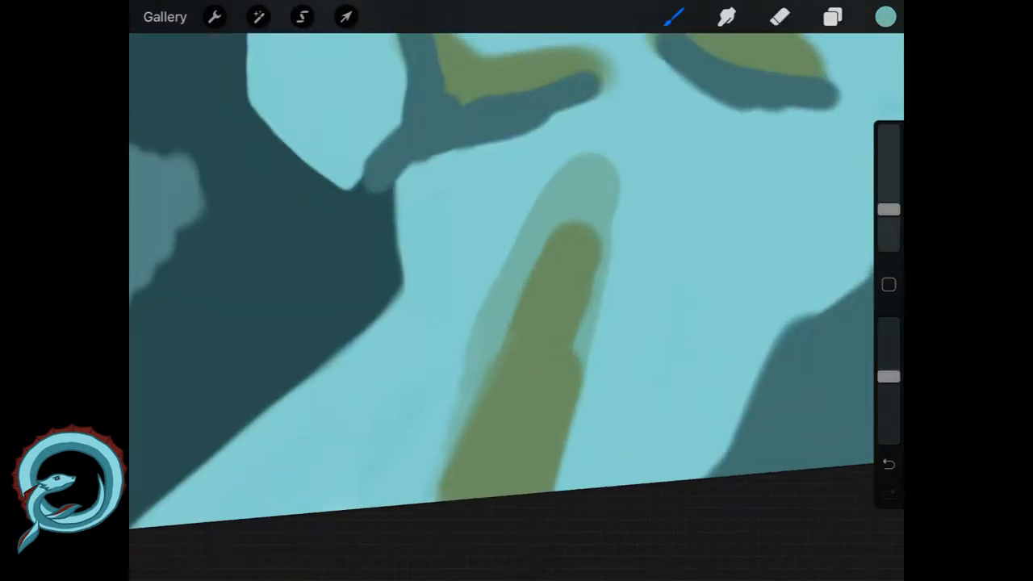
# Two-finger tap to remove the latest stroke on the olive-green cliff patch.
pyautogui.click(888, 464)
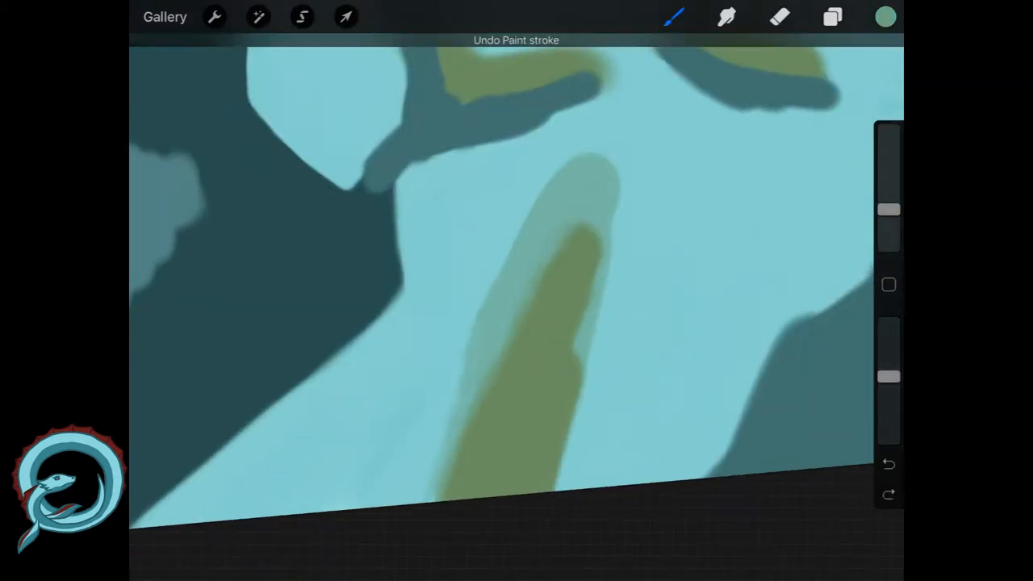
pyautogui.click(888, 464)
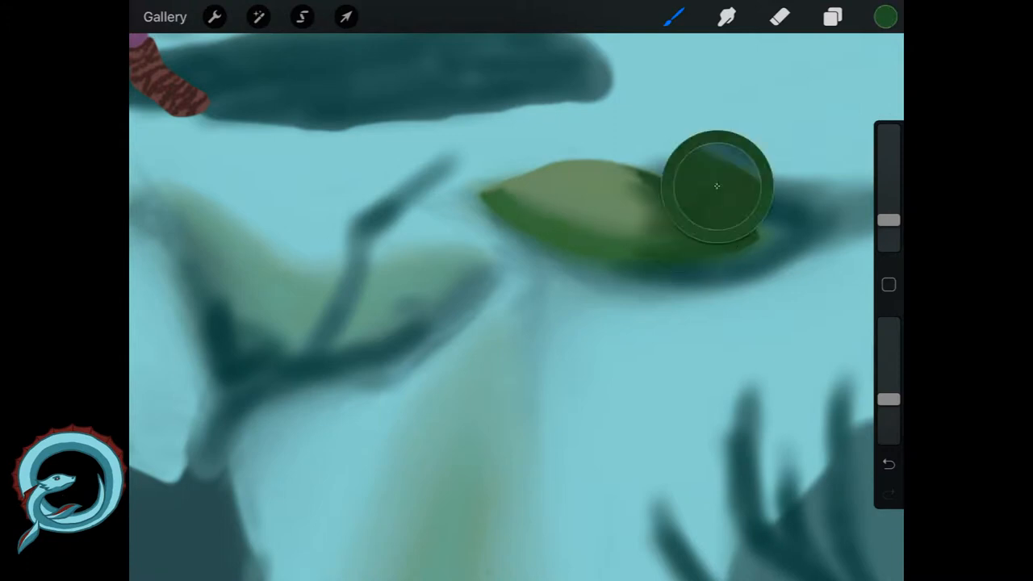
# Airbrush dark teal shadows around the leg and boot, undoing one eraser stroke.
pyautogui.click(716, 186)
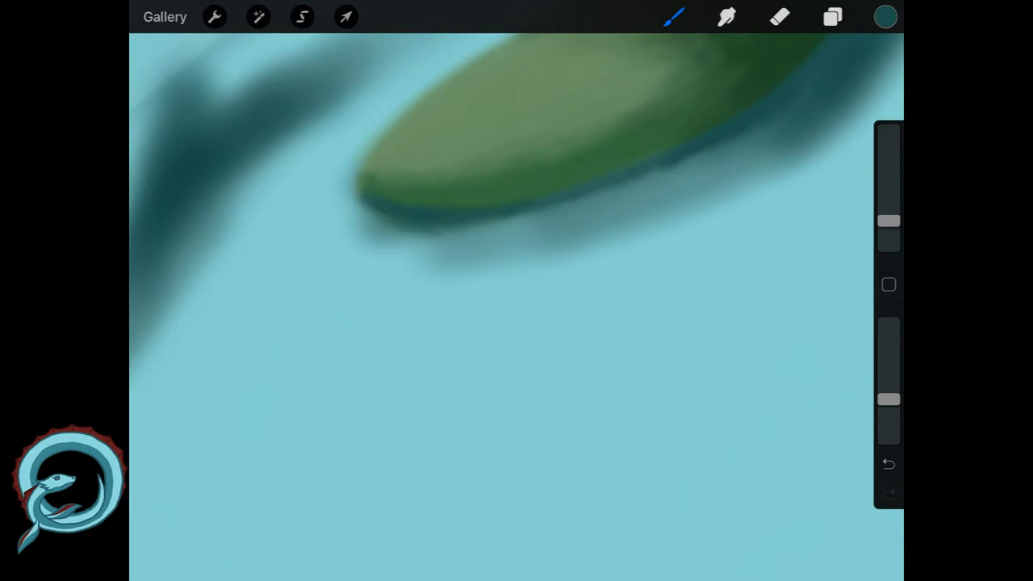
pyautogui.click(888, 464)
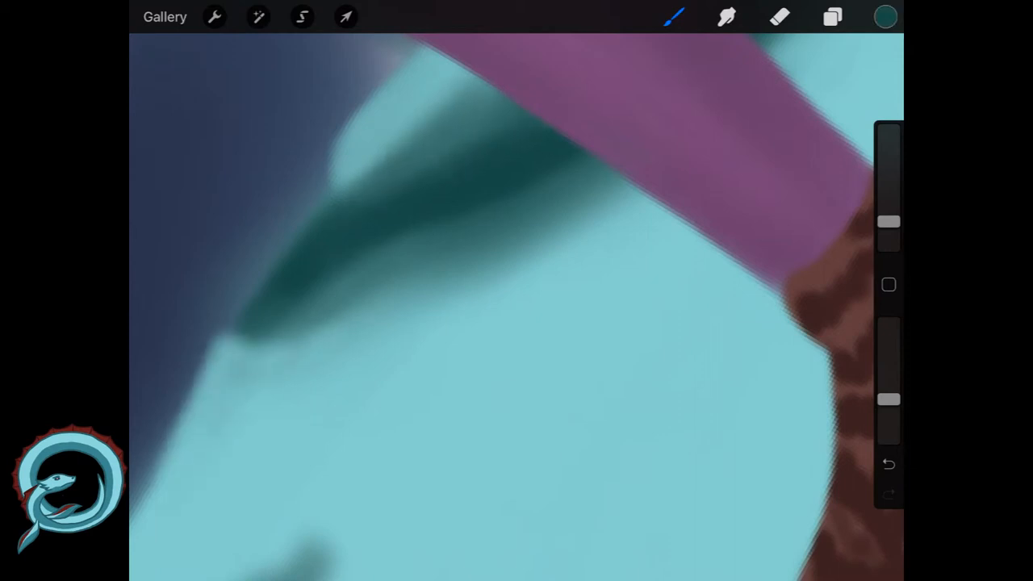
pyautogui.click(779, 16)
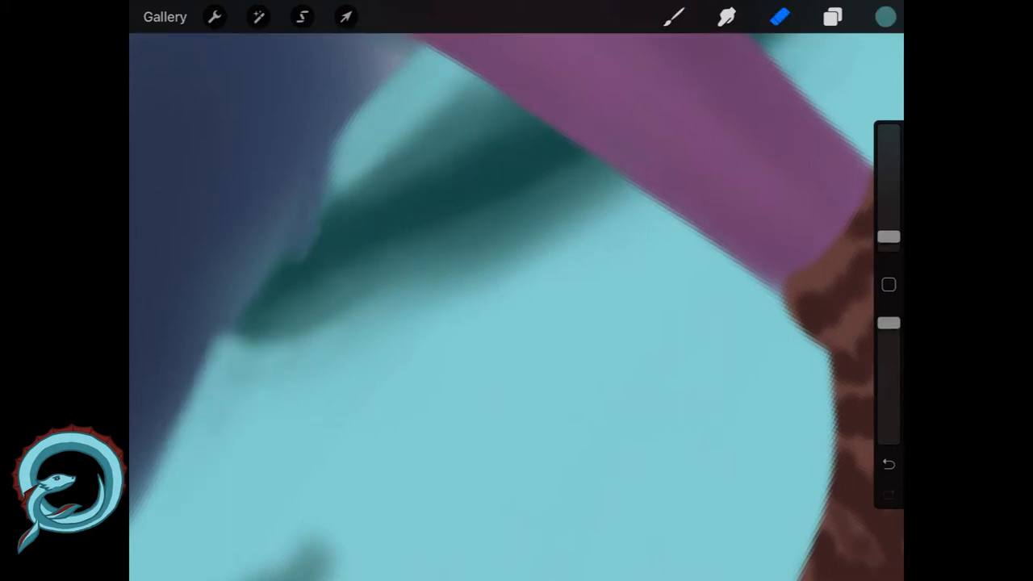
pyautogui.click(888, 464)
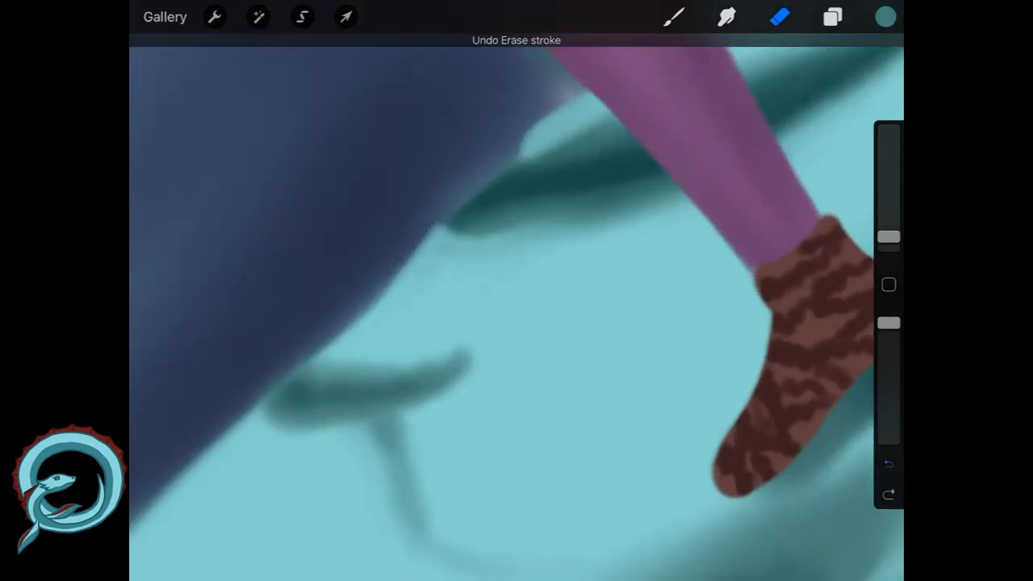